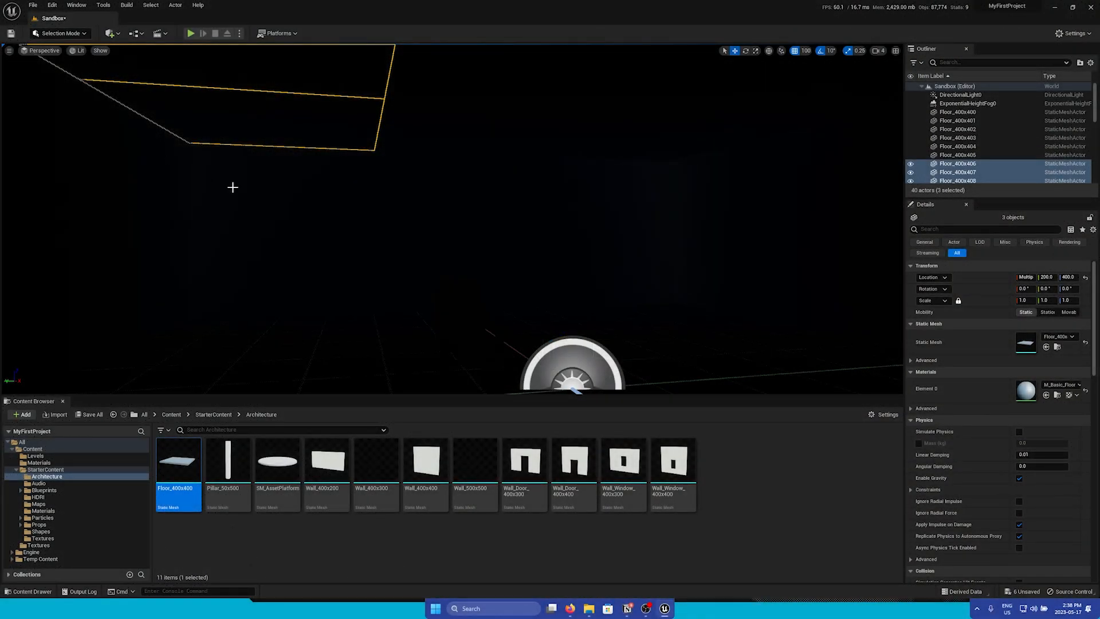
mouse_move(110, 33)
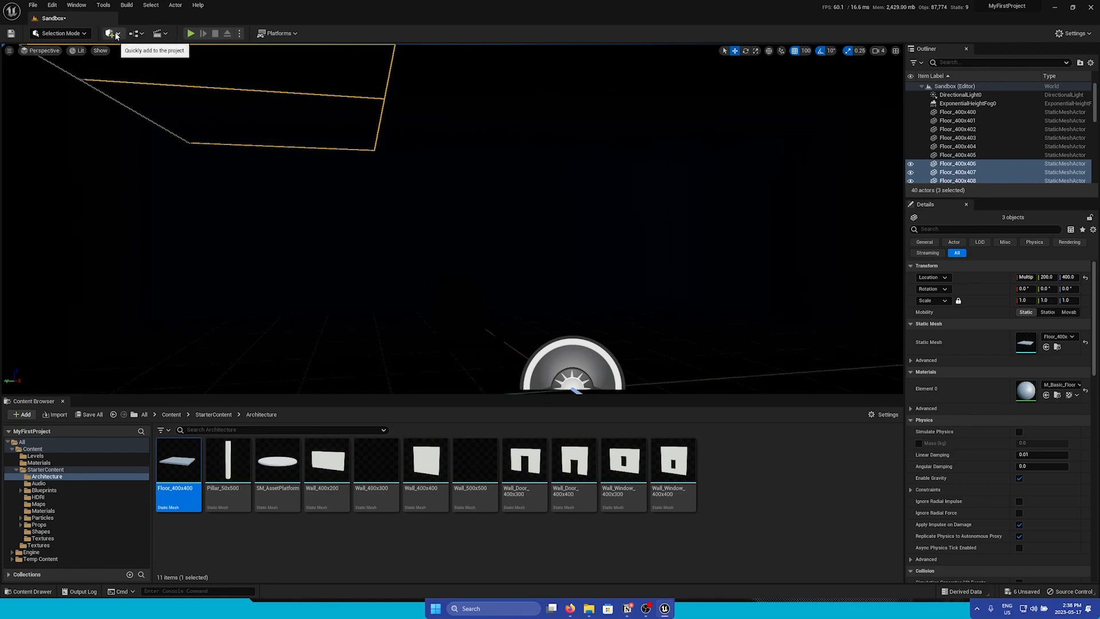
Bring up the actor placement list to add a Point Light to the level
click(109, 33)
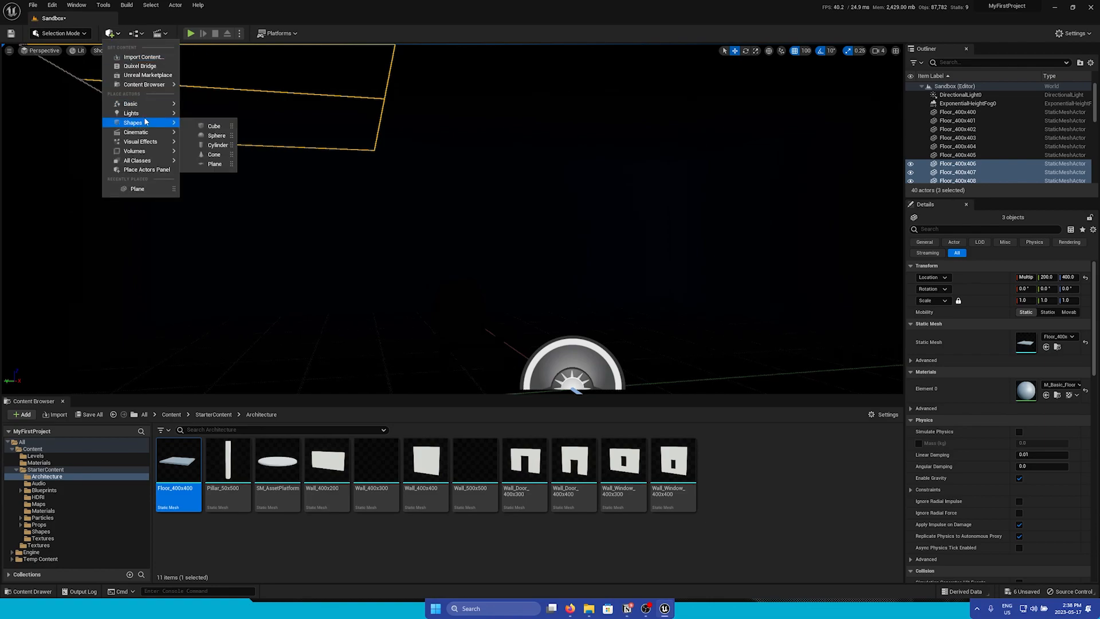
mouse_move(132, 112)
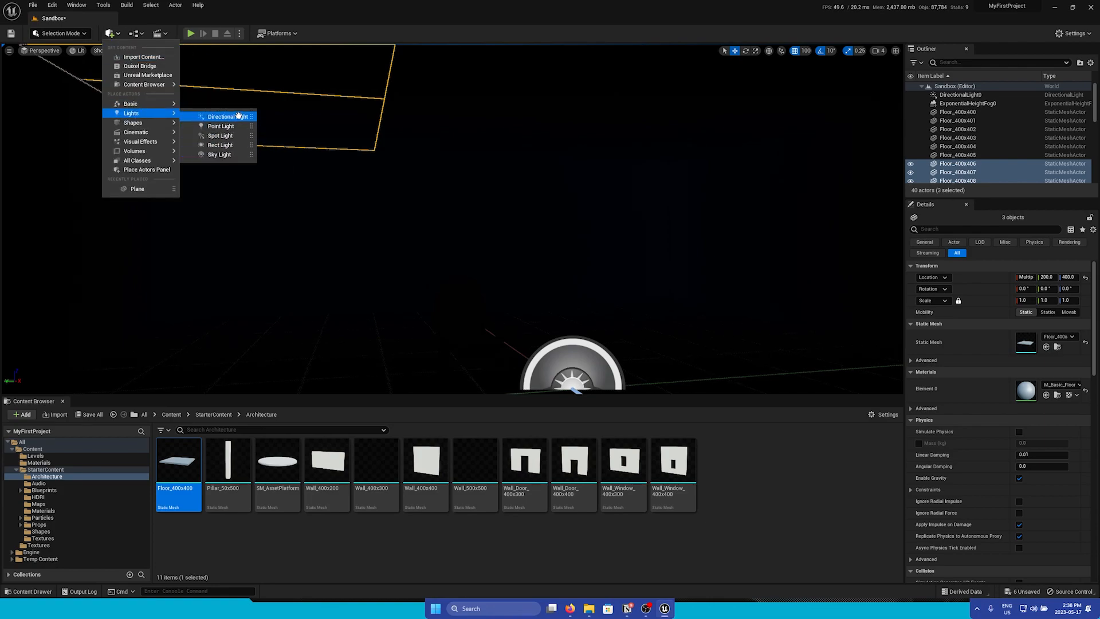
mouse_move(236, 126)
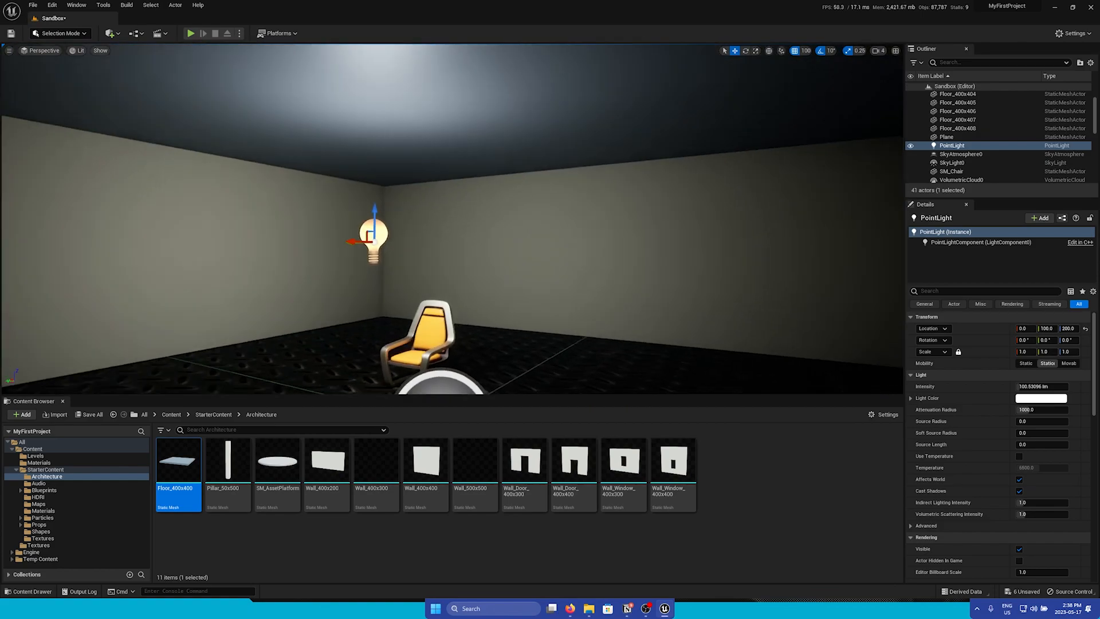
Raise the point light toward the ceiling with the move gizmo
drag(373, 238, 540, 144)
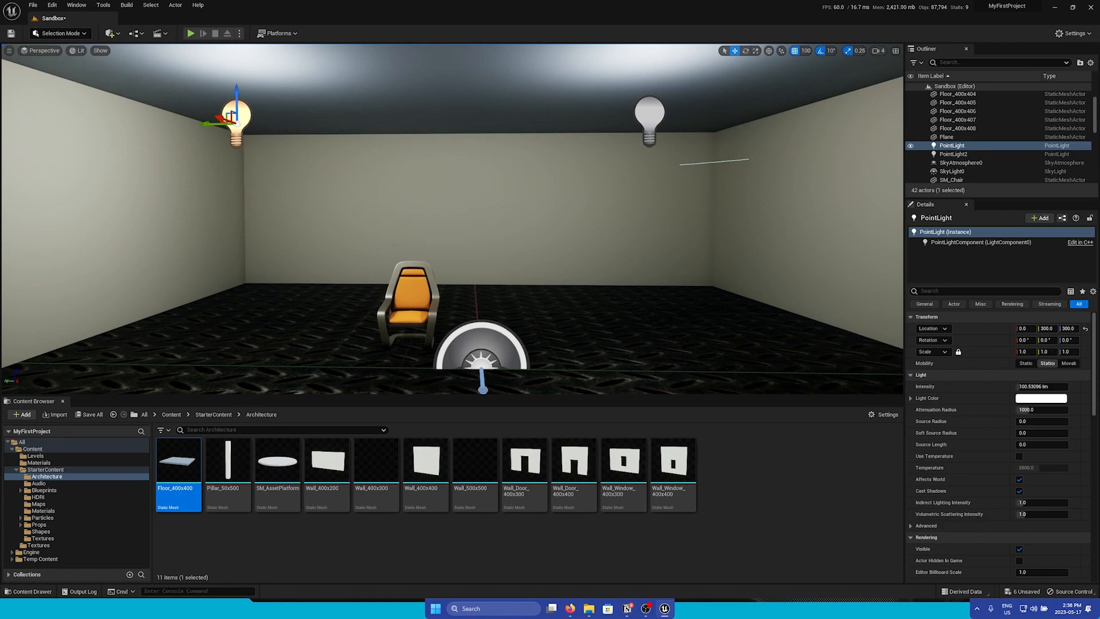
mouse_move(490, 287)
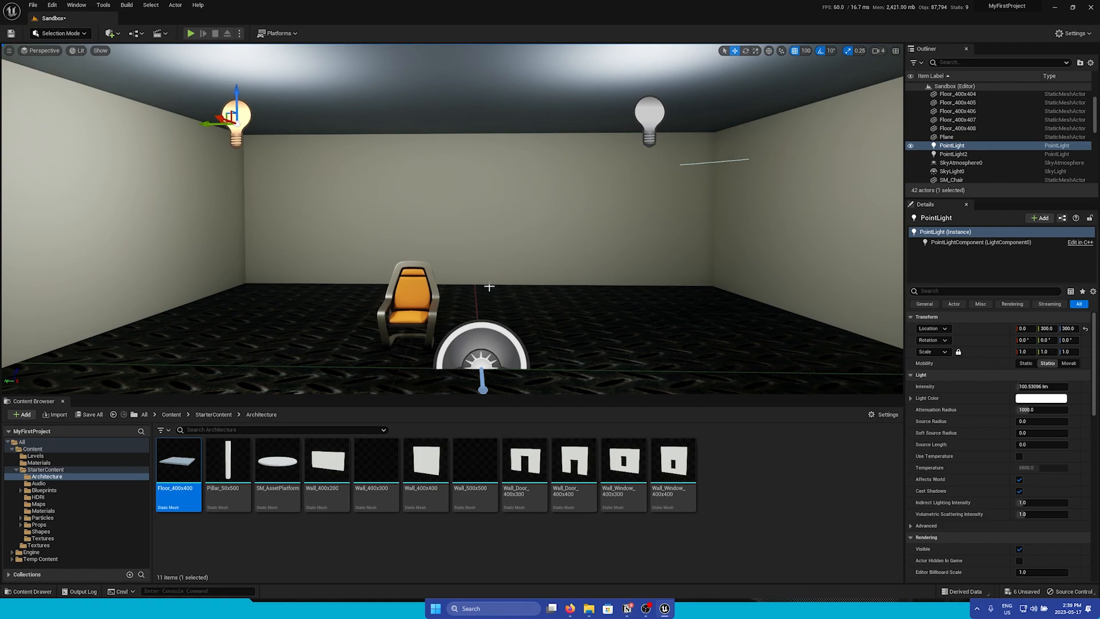
Place a PostProcessVolume in the room and enable Infinite Extent (Unbound)
click(113, 33)
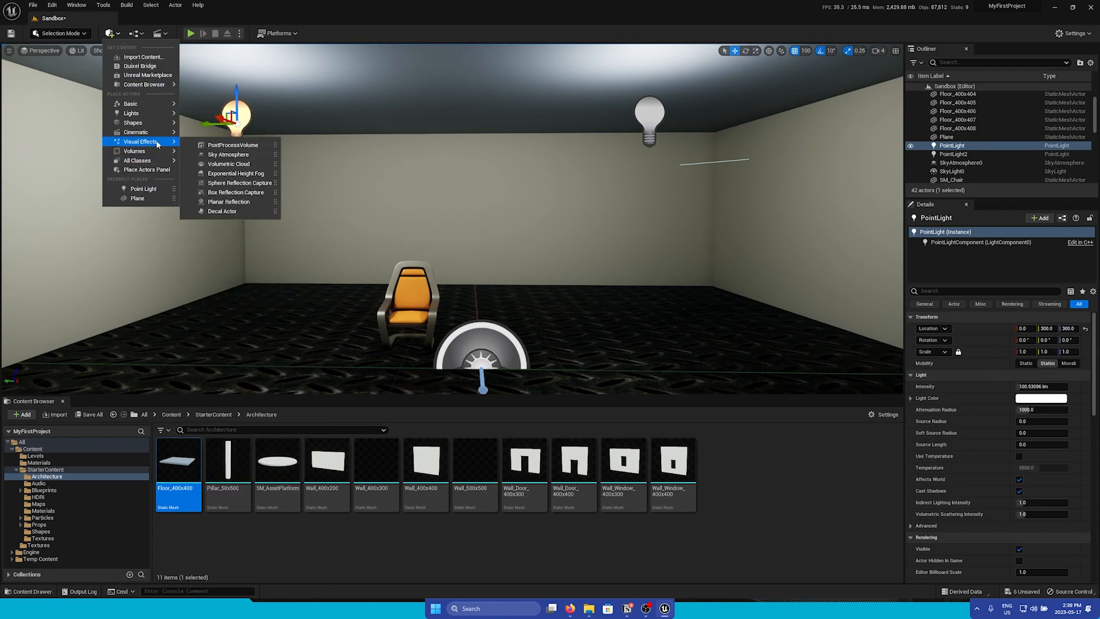
mouse_move(232, 144)
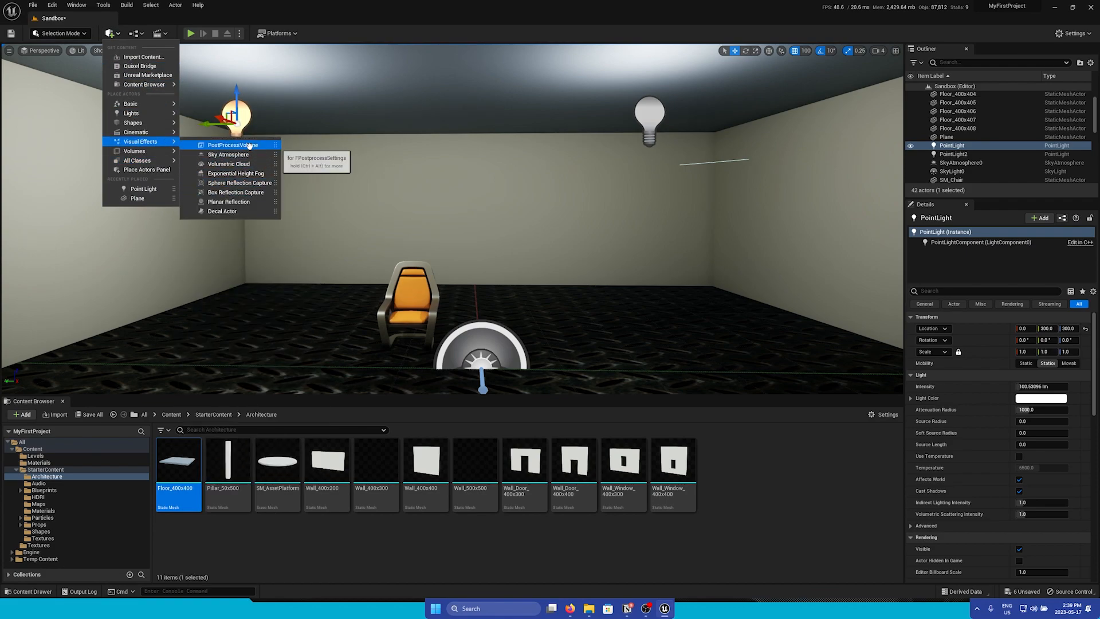
click(229, 144)
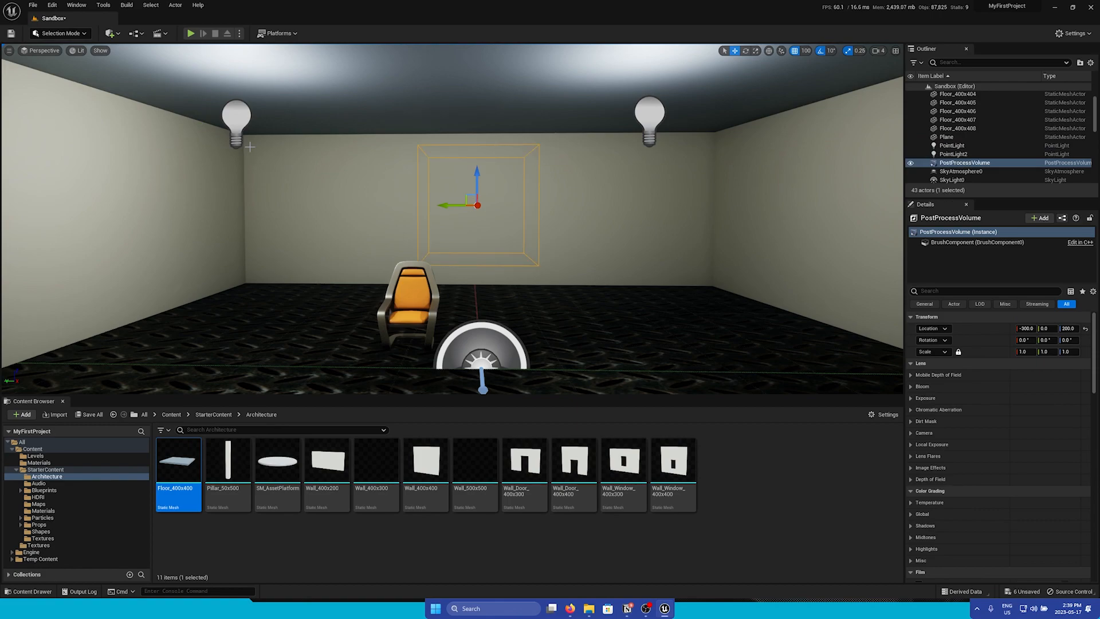
scroll(down, 3)
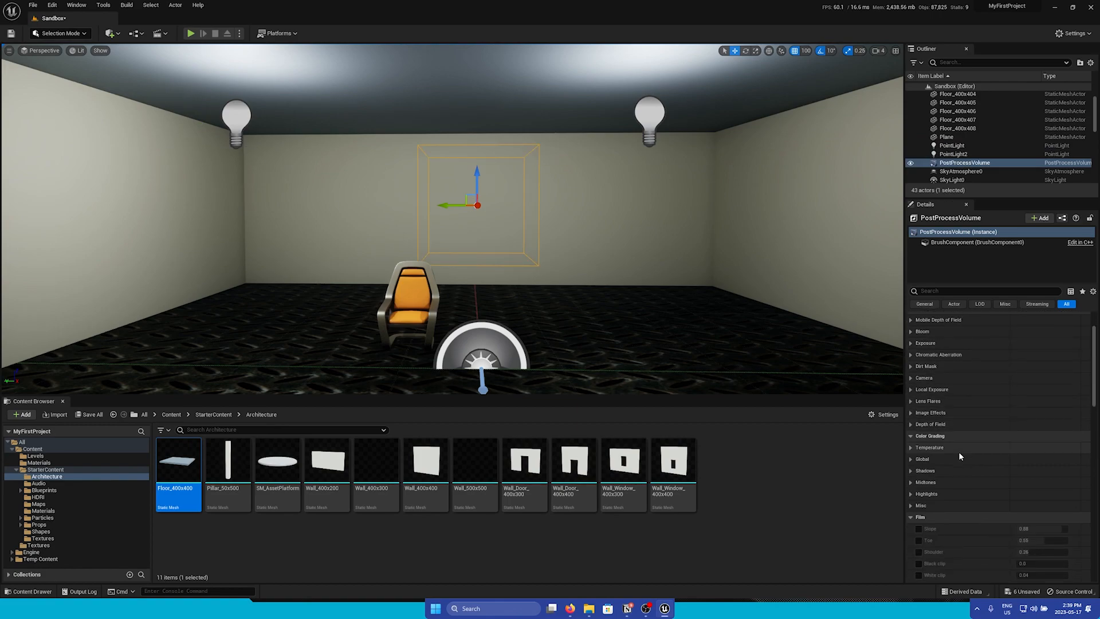
scroll(down, 3)
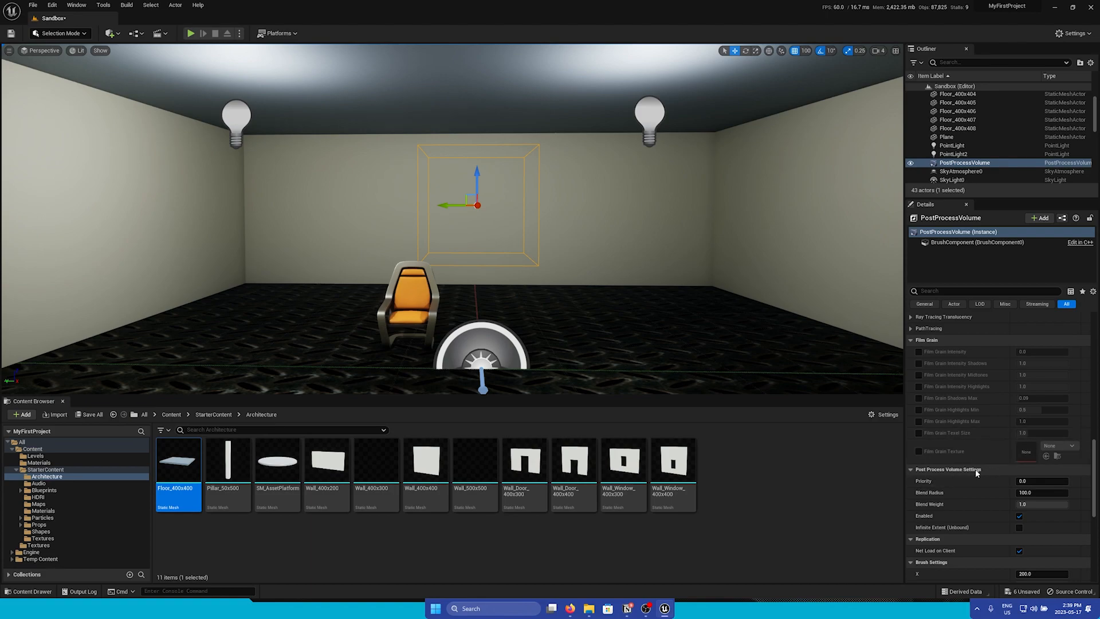
click(1019, 528)
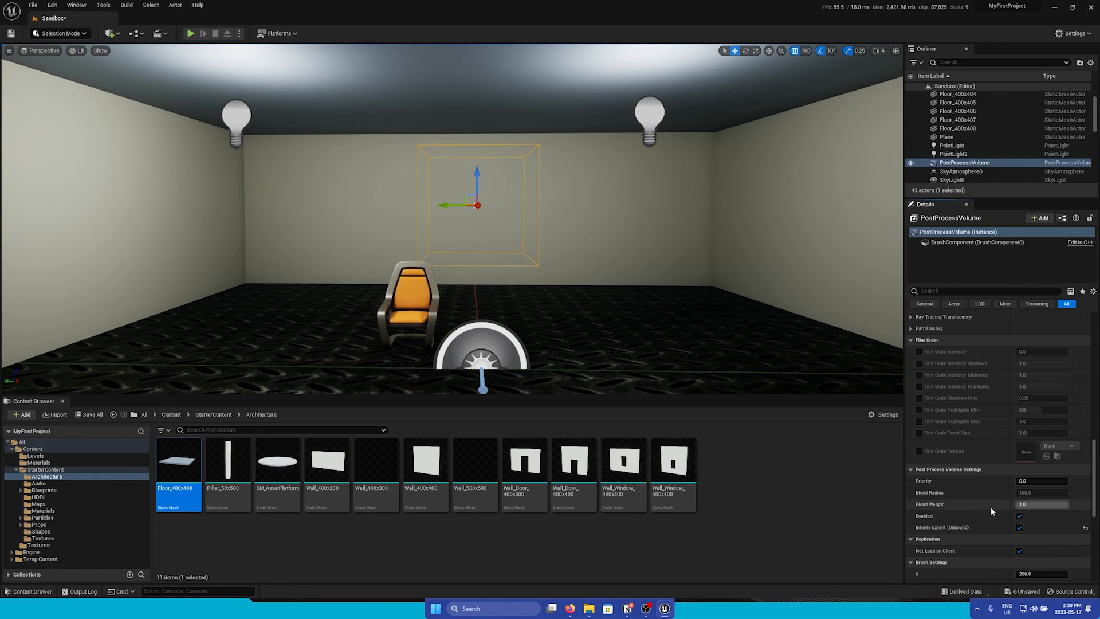
Reveal the volume's Lens > Exposure settings and switch Metering Mode to Manual
scroll(down, 3)
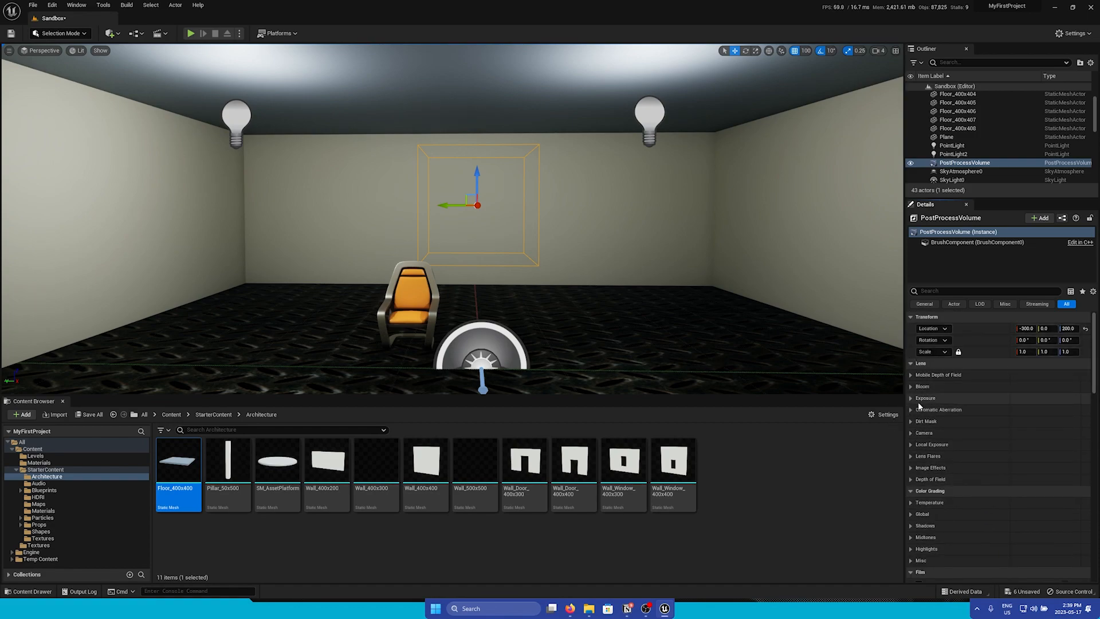
click(911, 398)
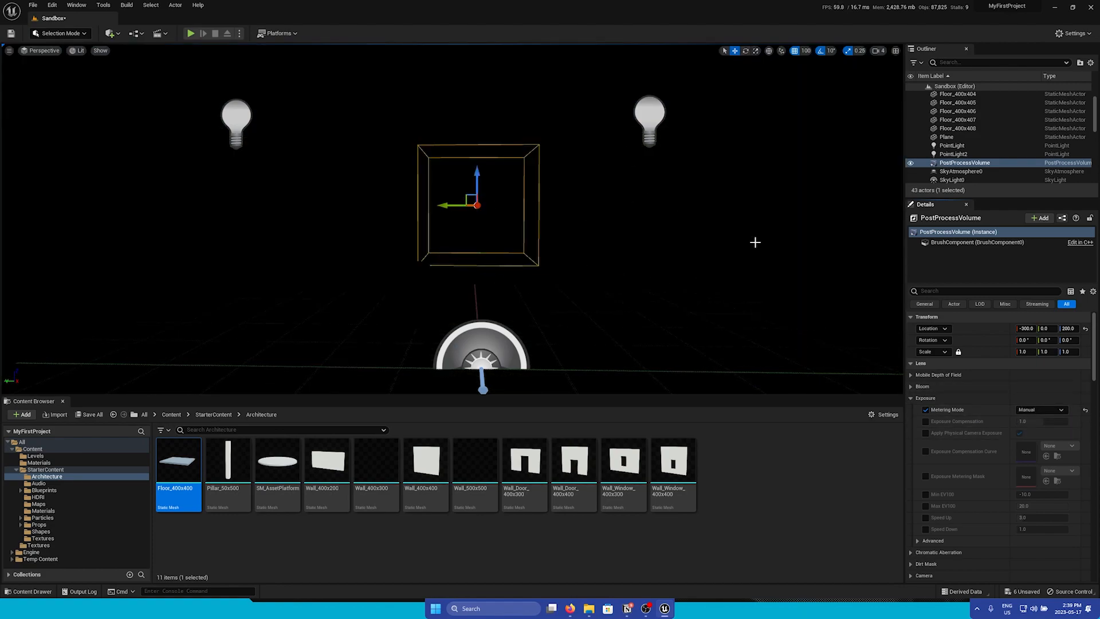
mouse_move(725, 207)
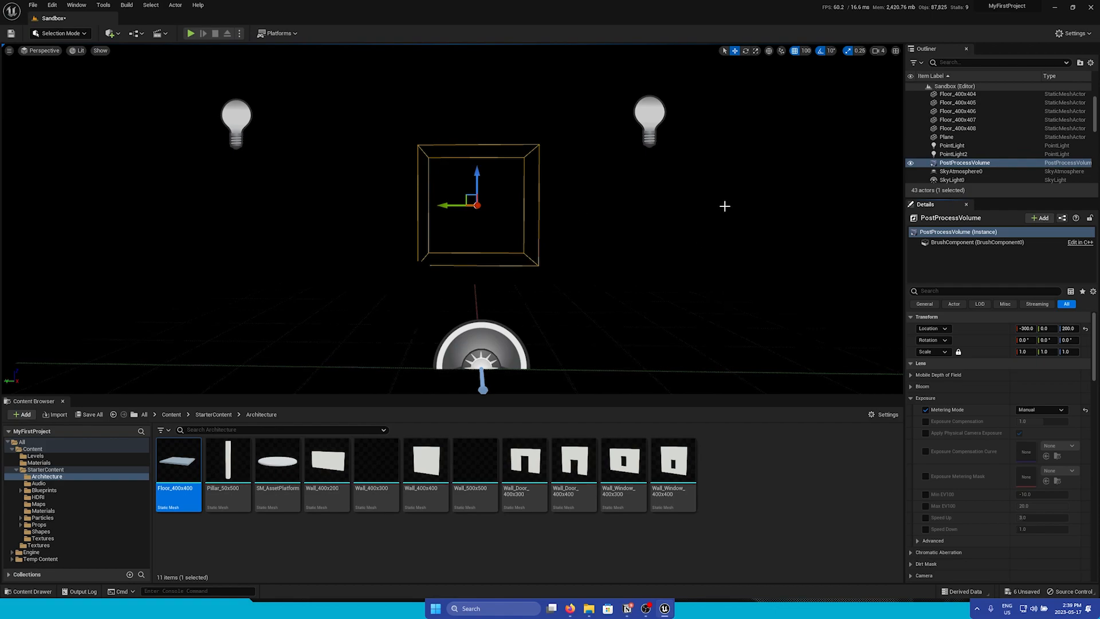
Override the volume's Camera shutter speed, ISO and aperture, with aperture 2.8 and ISO 1600
scroll(down, 3)
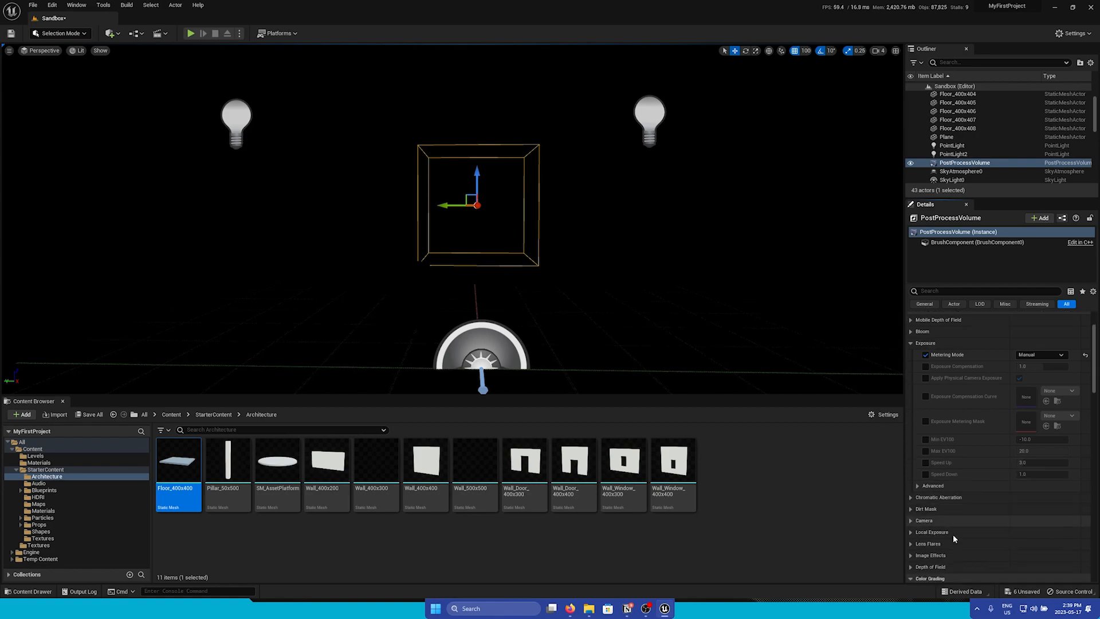
click(912, 520)
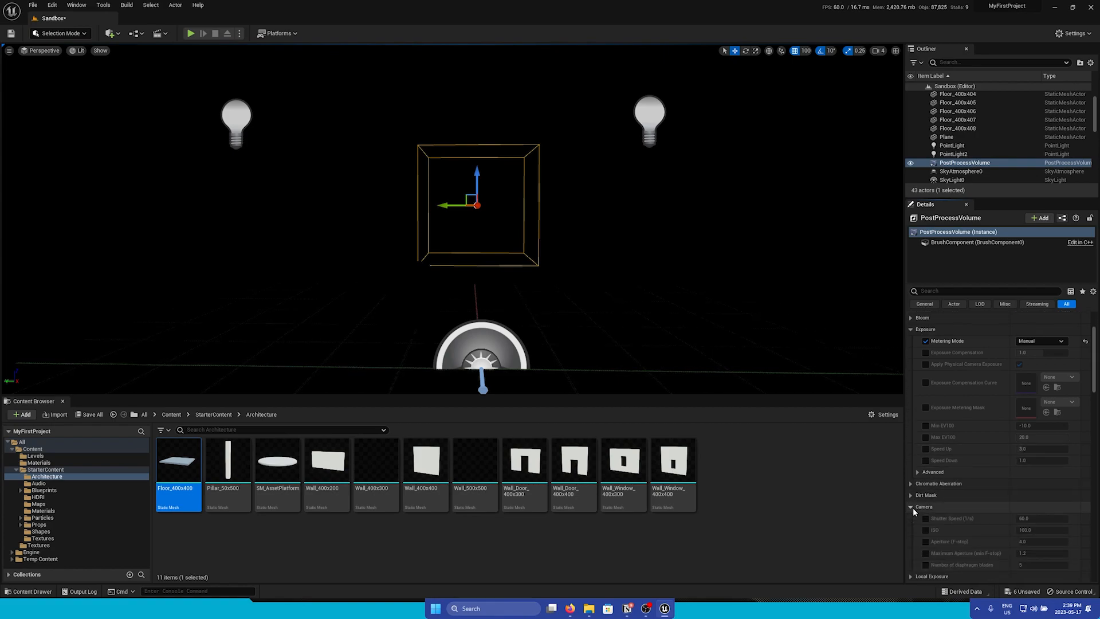
mouse_move(986, 526)
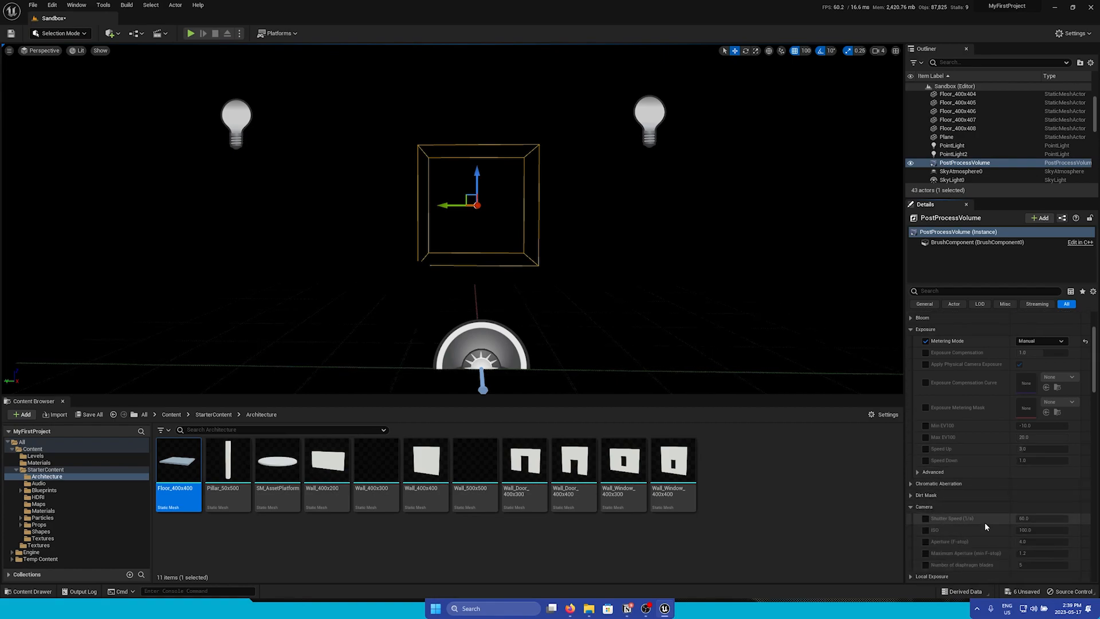
scroll(down, 3)
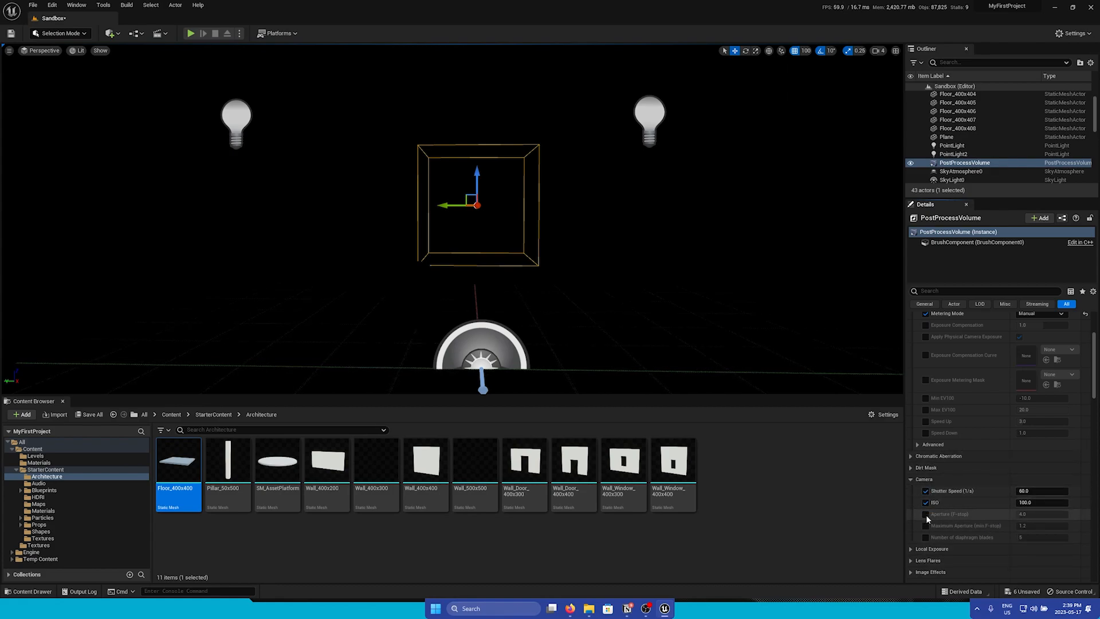
click(926, 513)
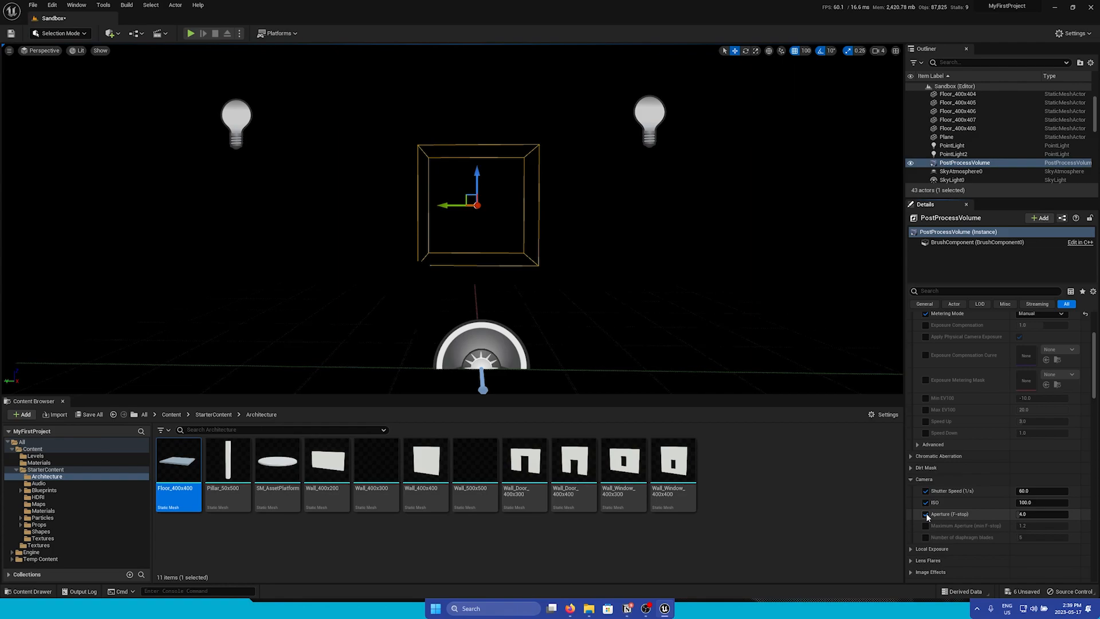
click(925, 514)
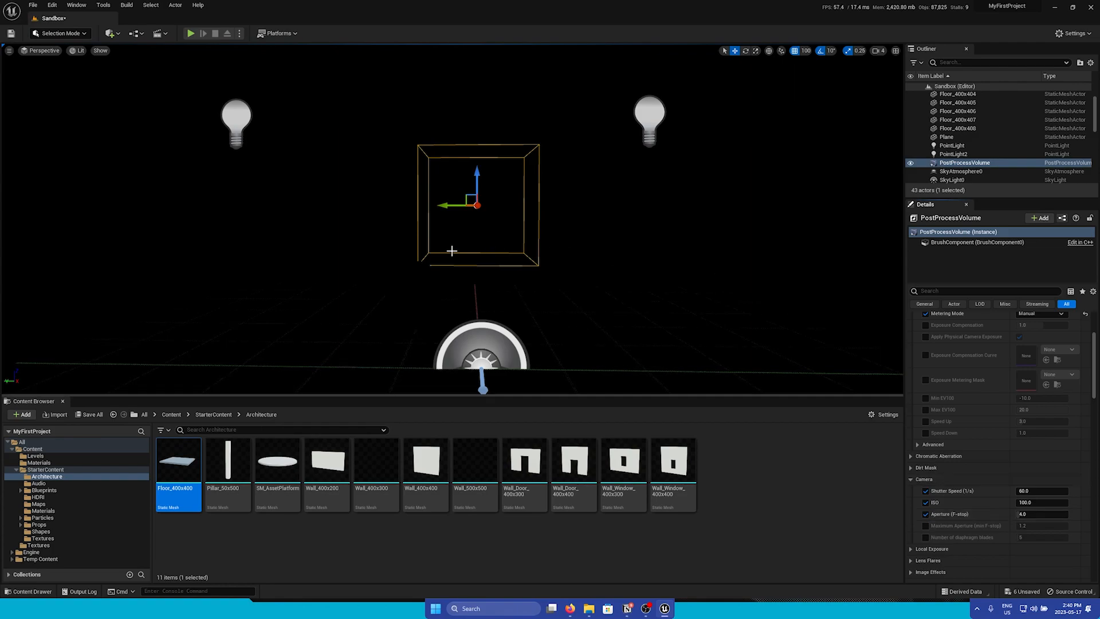
mouse_move(504, 211)
text(2.8)
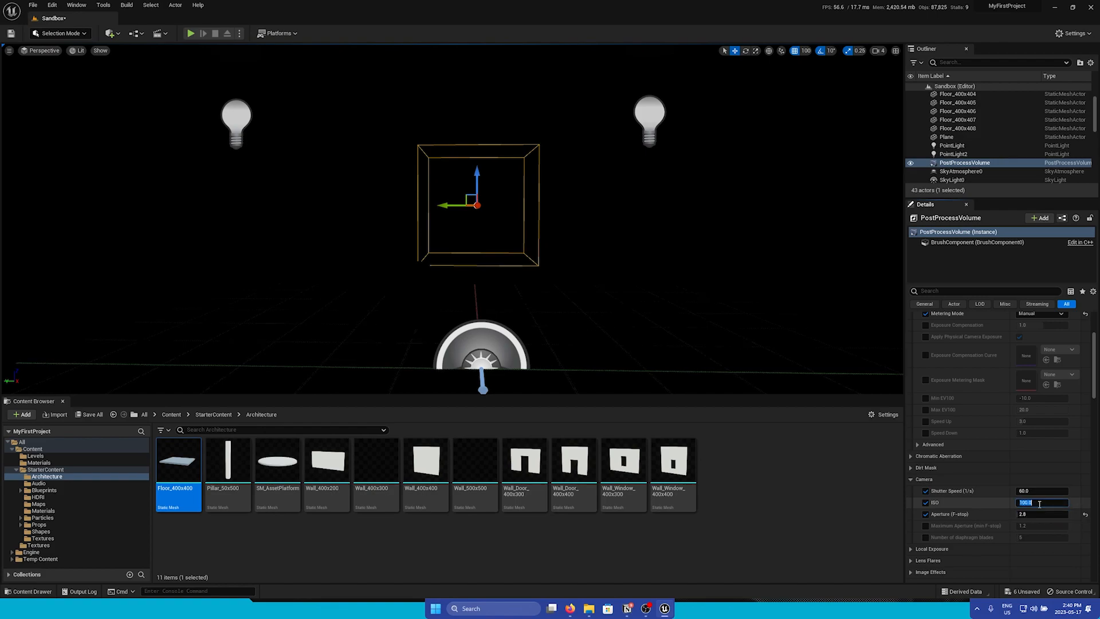
text(1600)
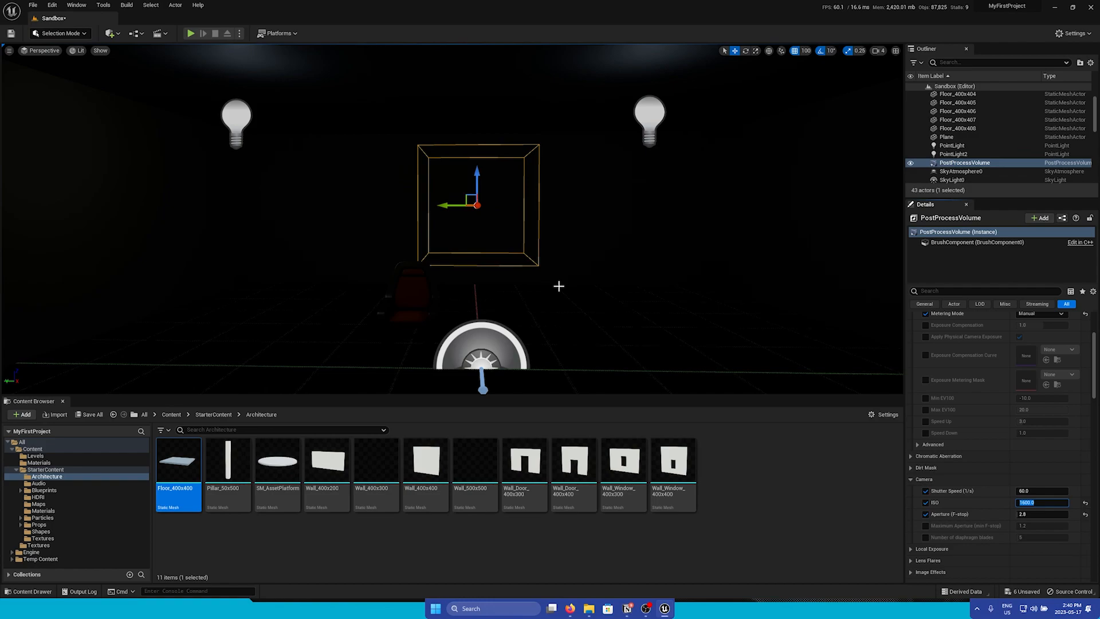
mouse_move(488, 226)
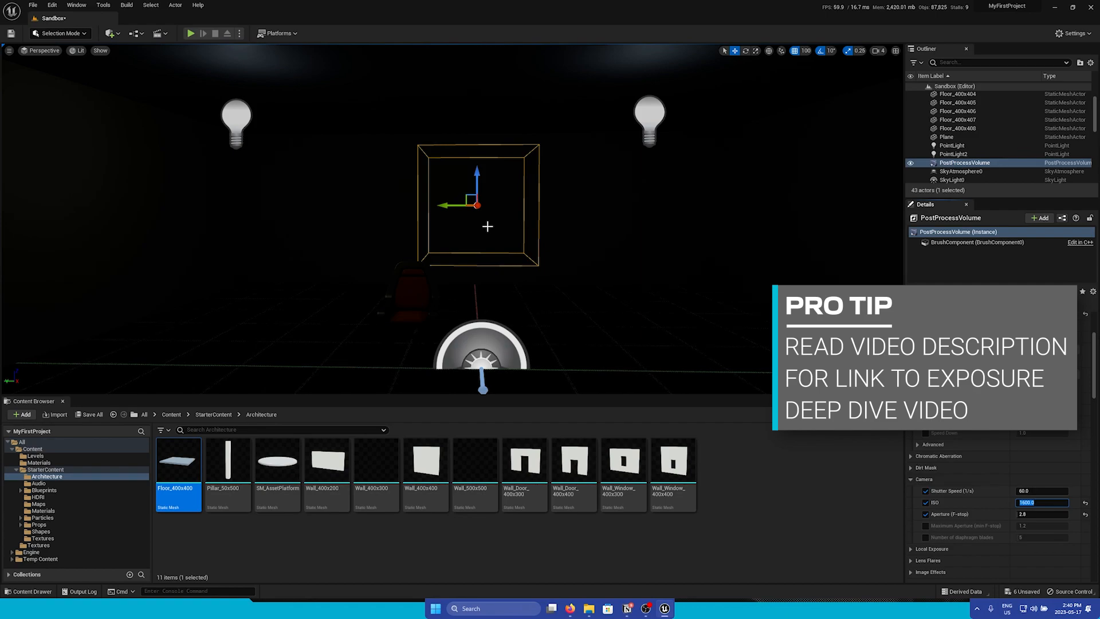
mouse_move(289, 165)
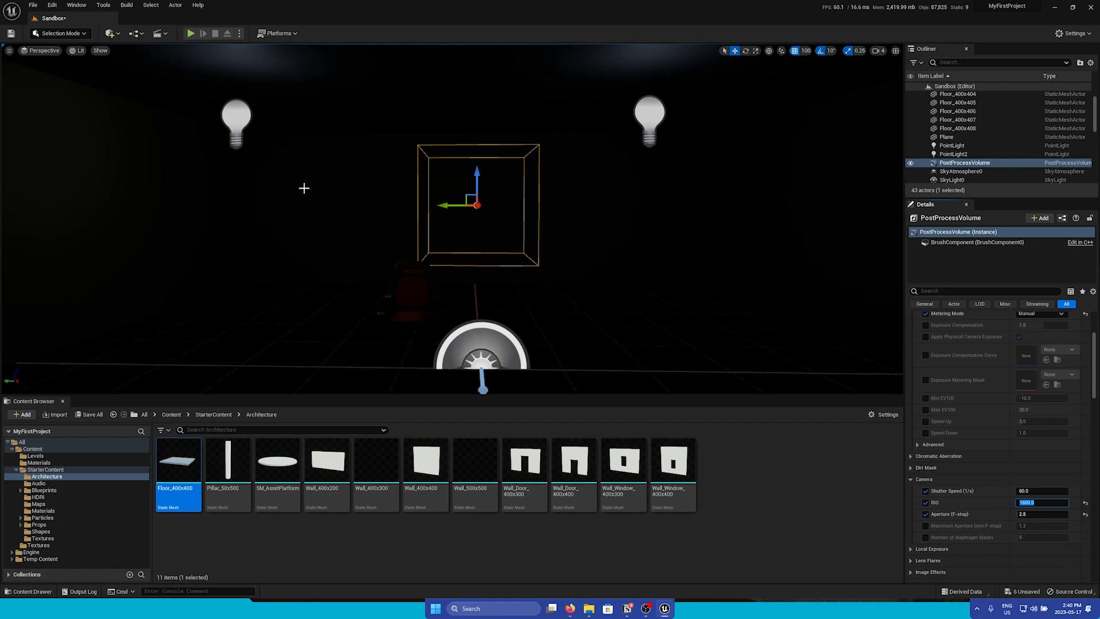
mouse_move(347, 228)
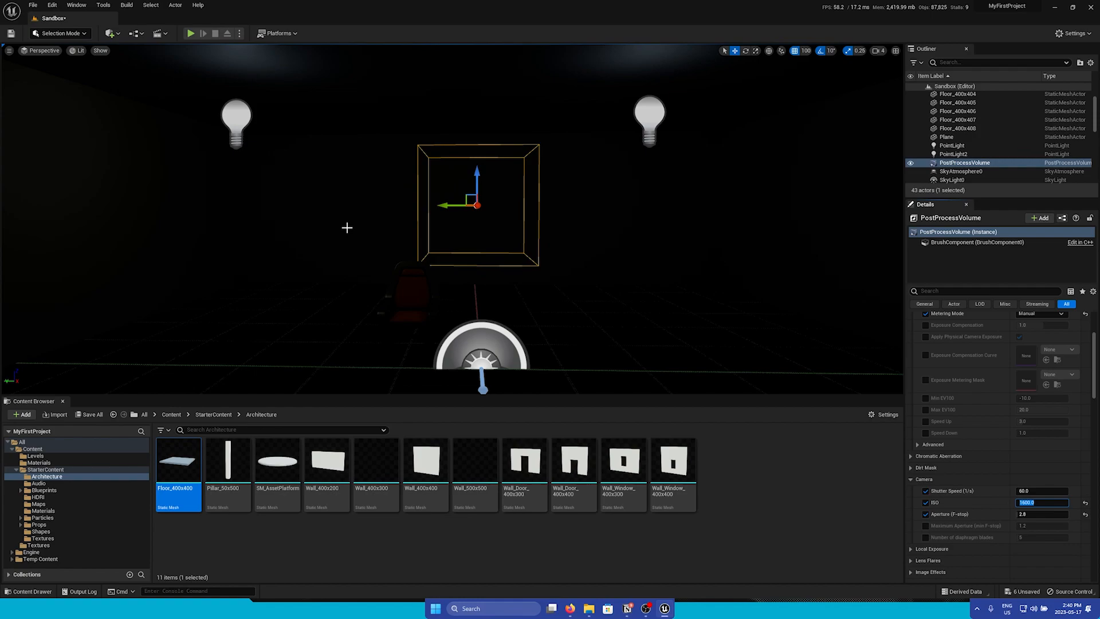
mouse_move(417, 224)
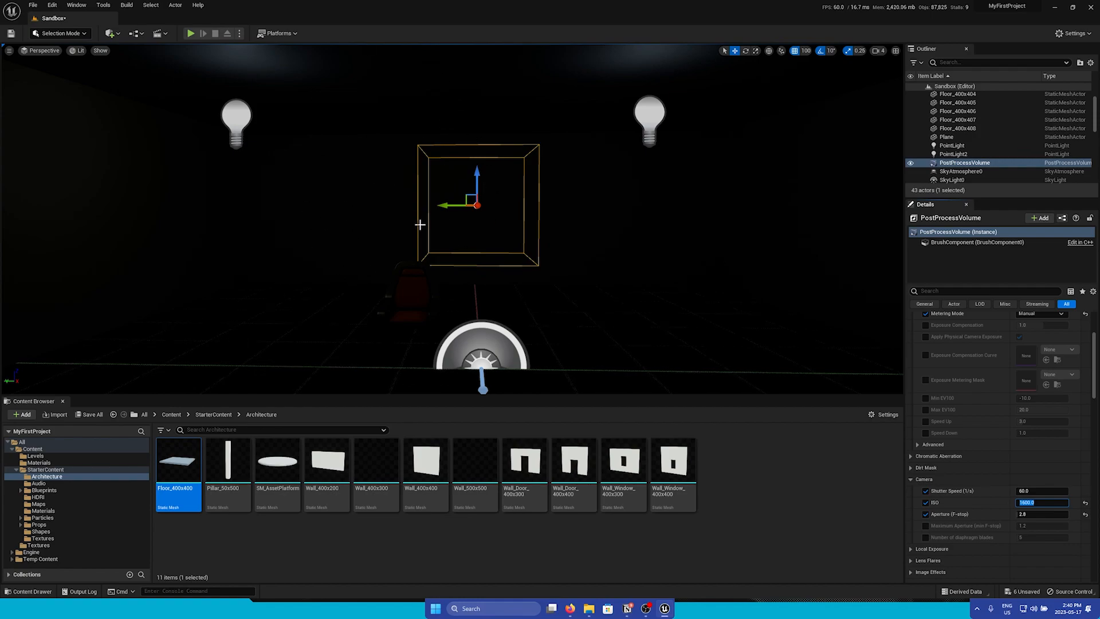
mouse_move(480, 226)
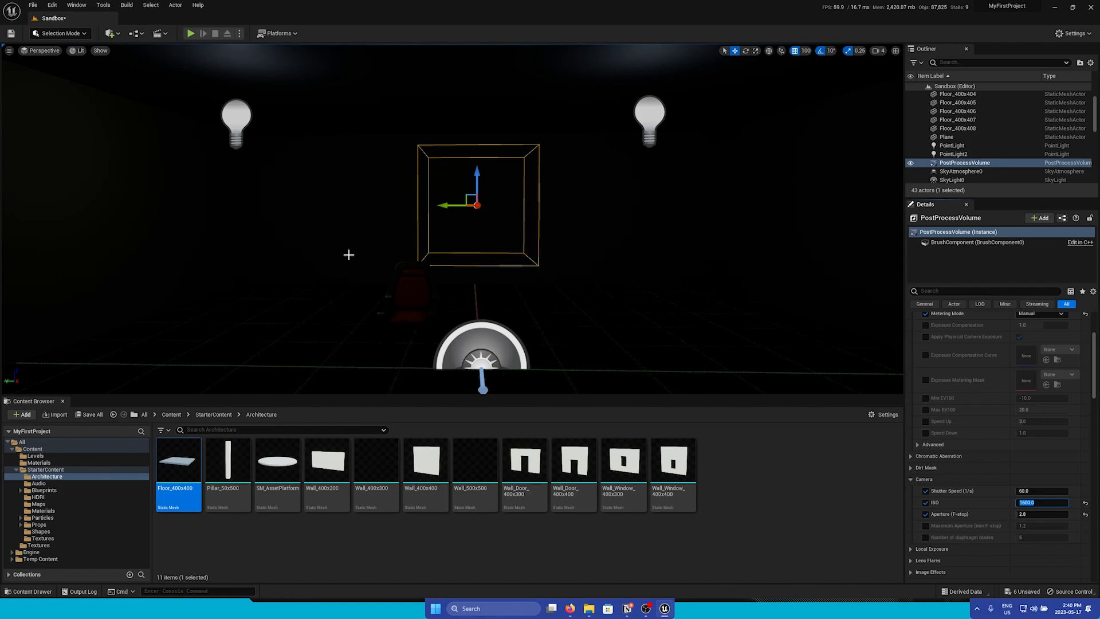
Select PointLight and PointLight2 together and raise their shared Intensity
click(951, 146)
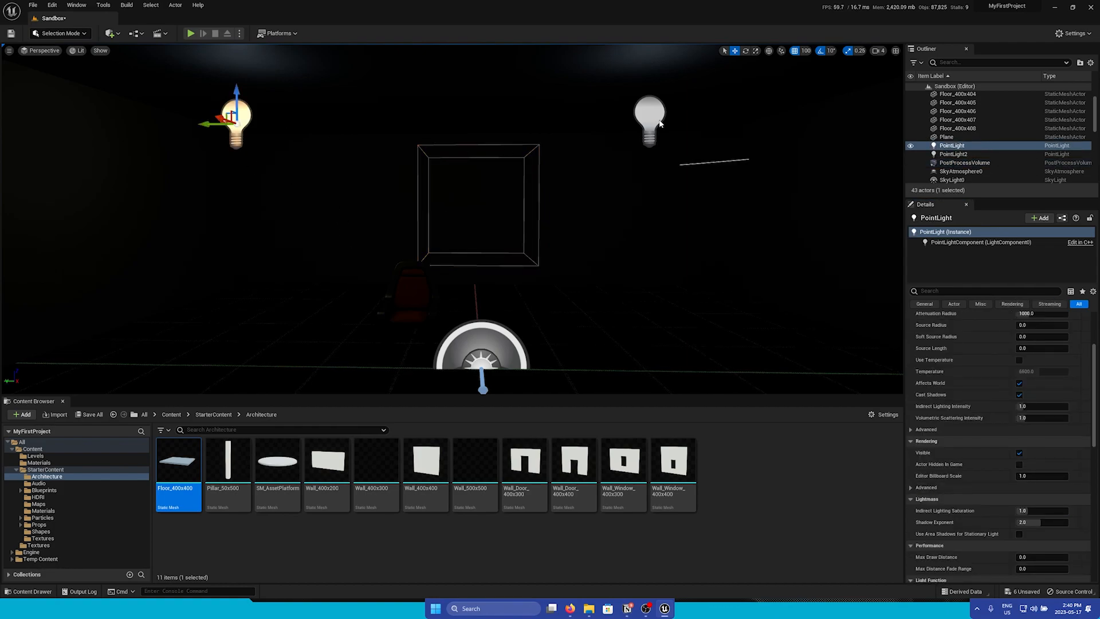
click(952, 154)
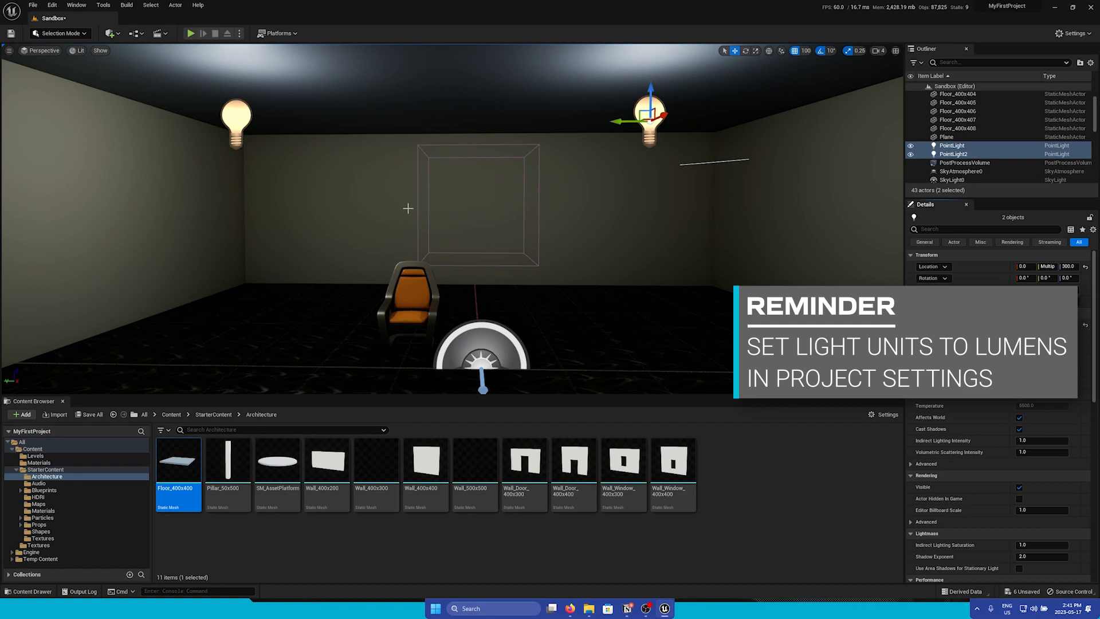
click(36, 10)
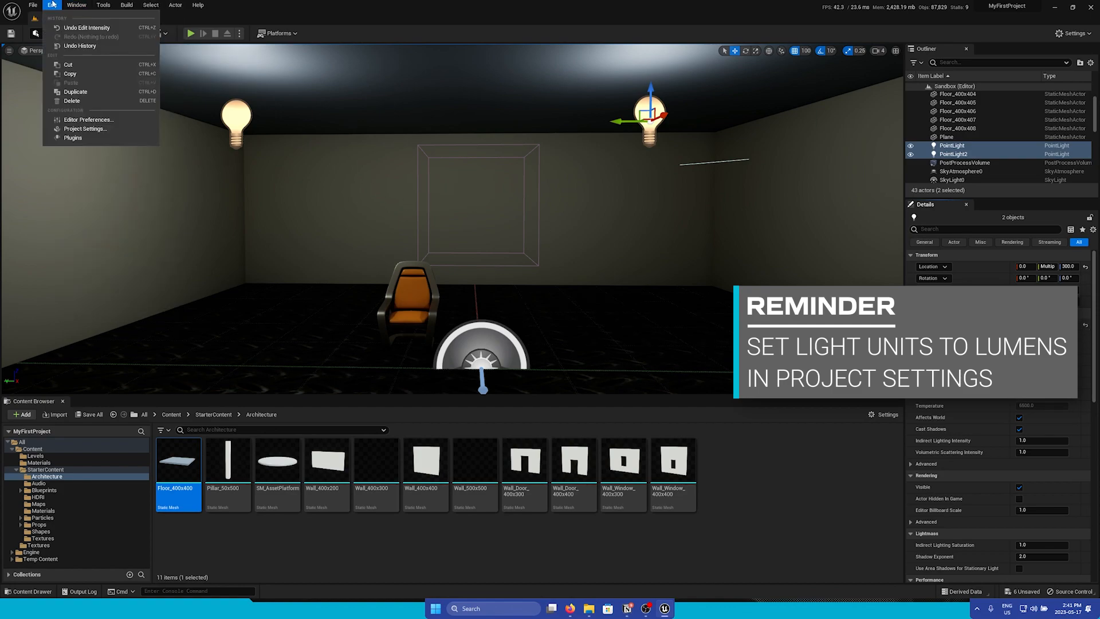
In Project Settings, search 'light u', set Light Units to Lumens, and close the window
click(85, 128)
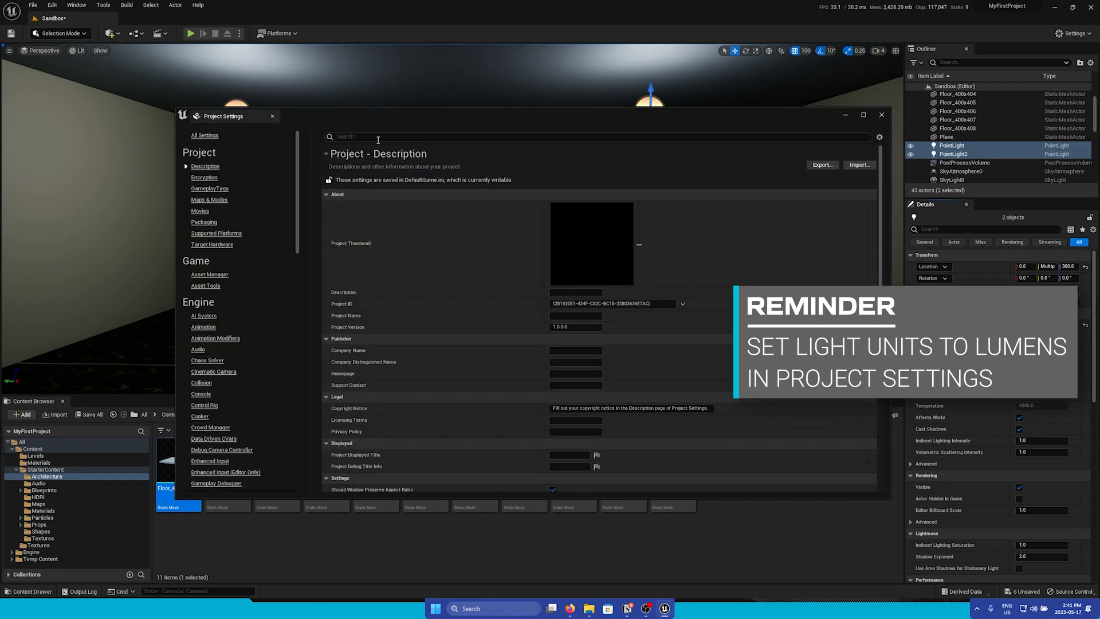
text(light un)
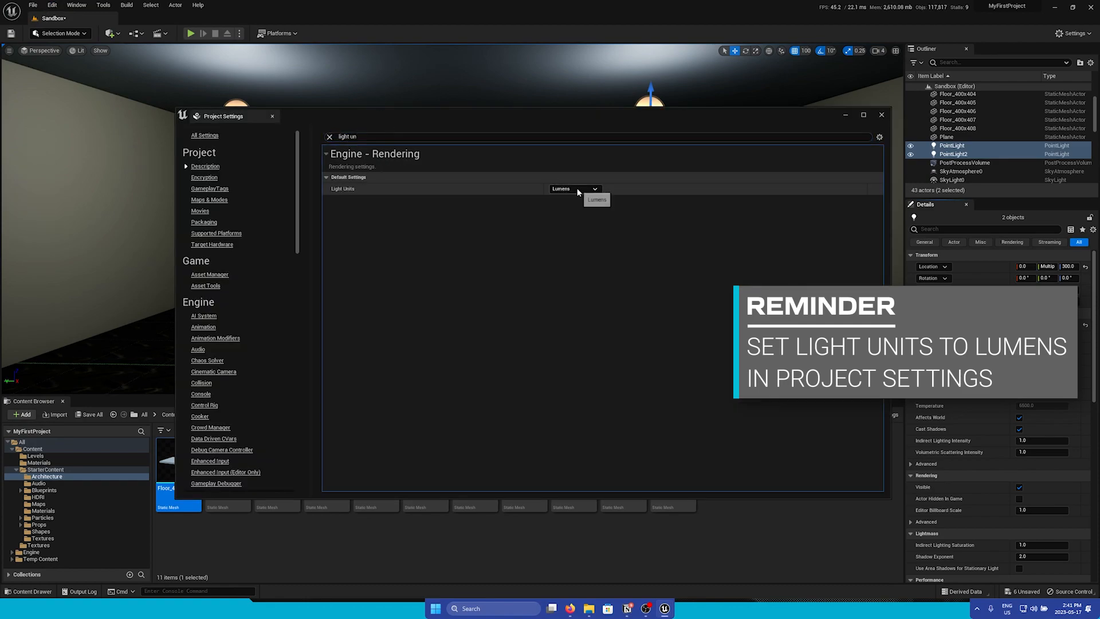
click(883, 115)
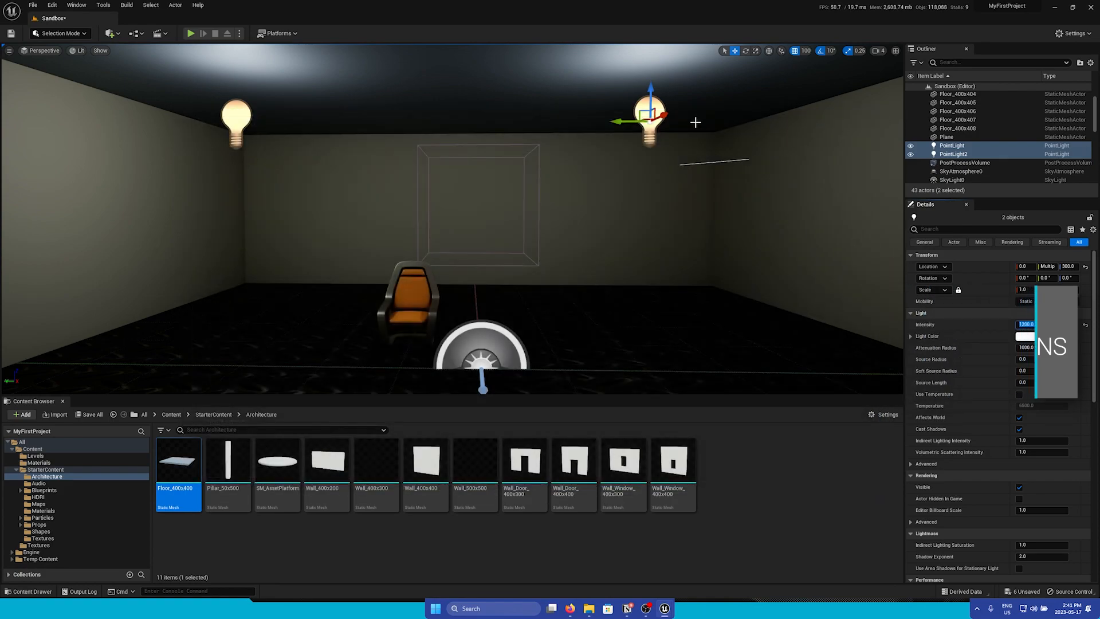